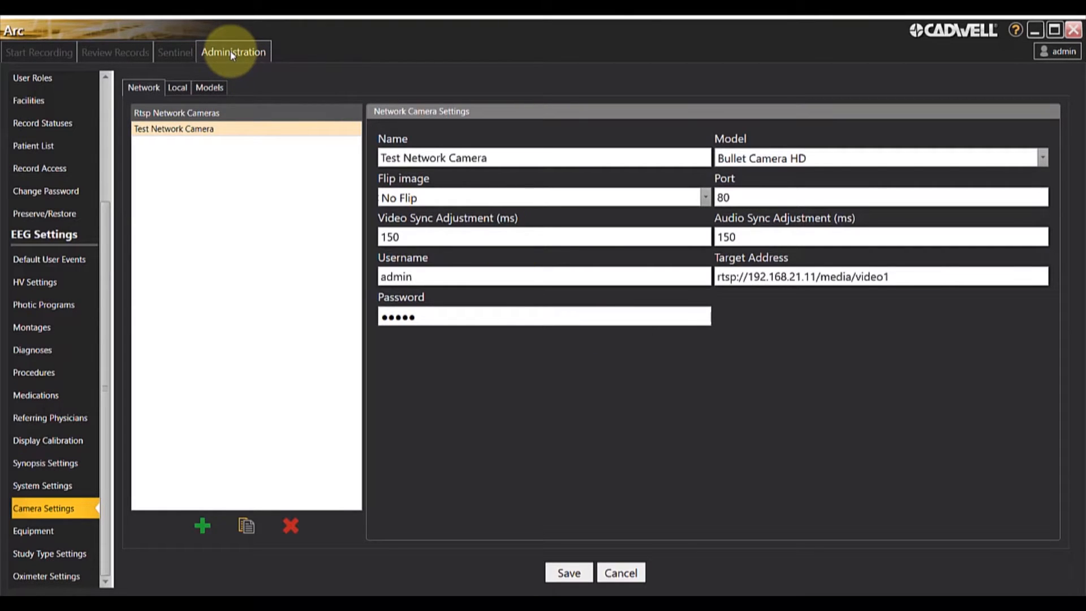
pyautogui.moveTo(121, 336)
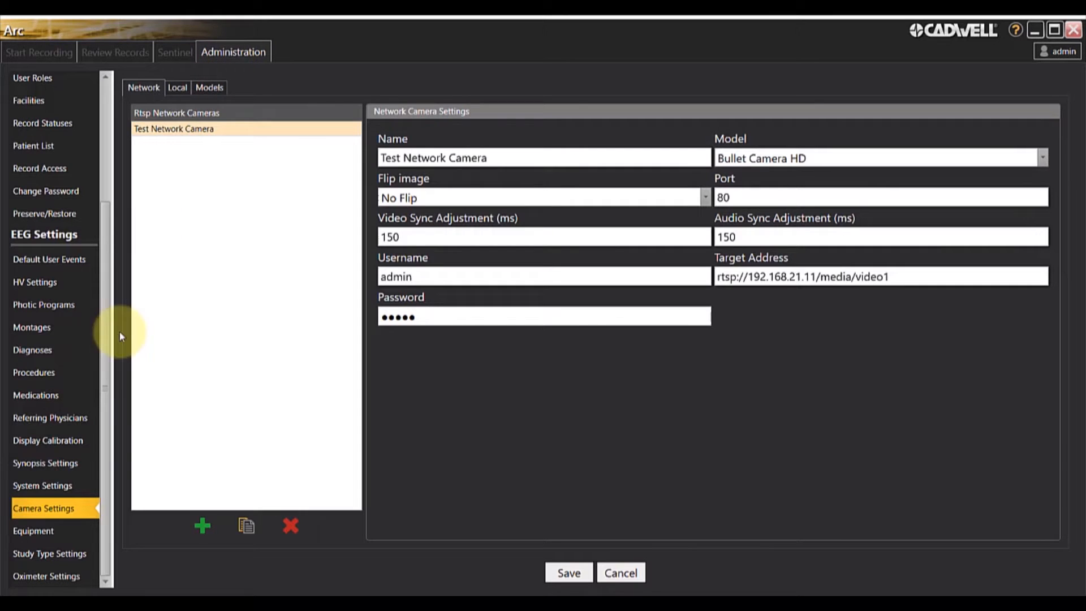
pyautogui.moveTo(54, 516)
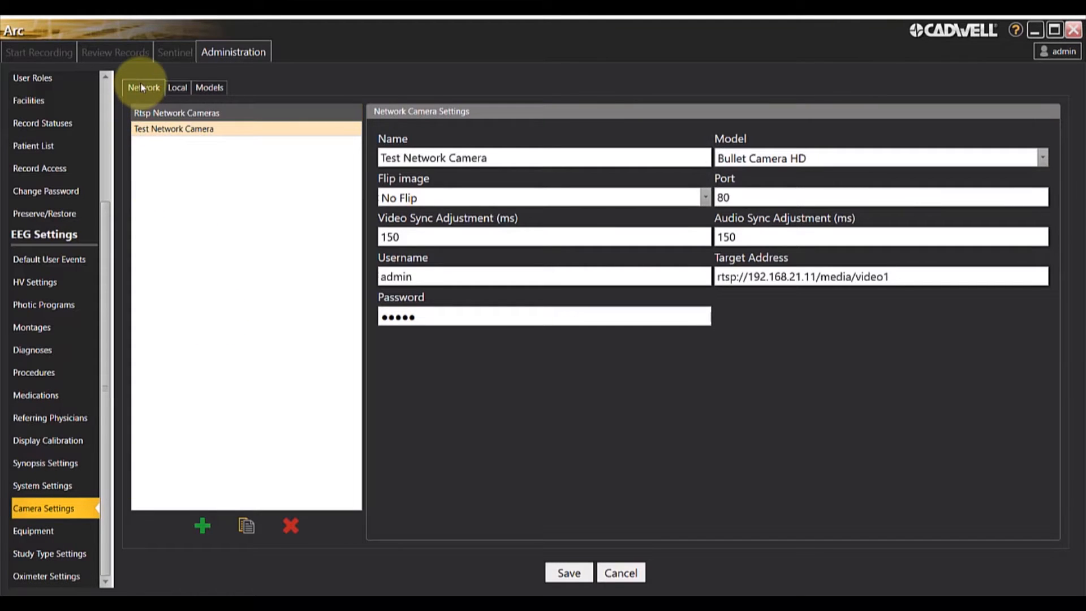
pyautogui.moveTo(209, 87)
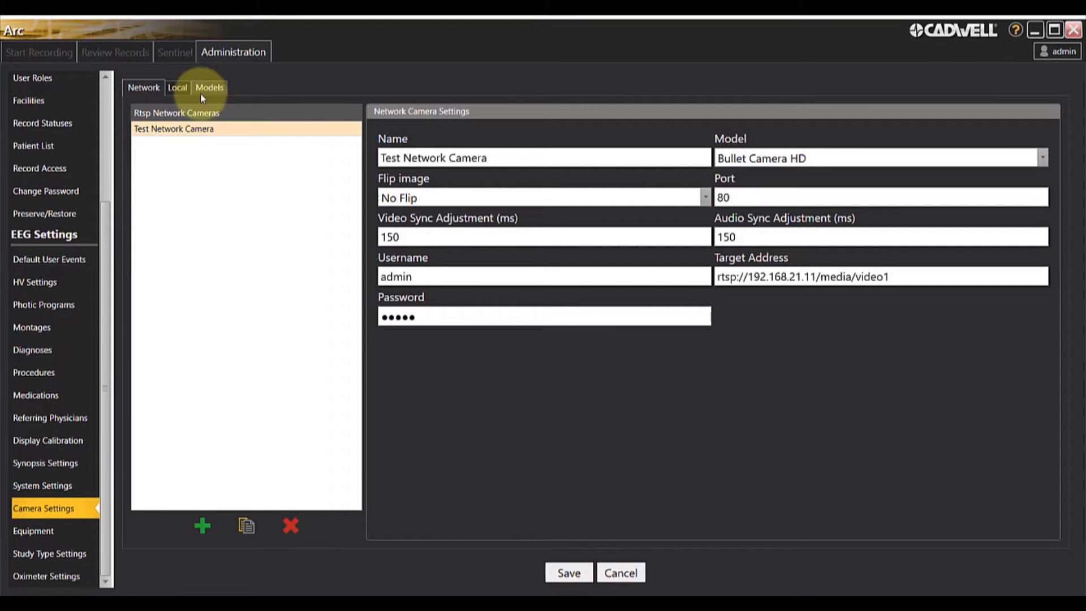
pyautogui.moveTo(179, 322)
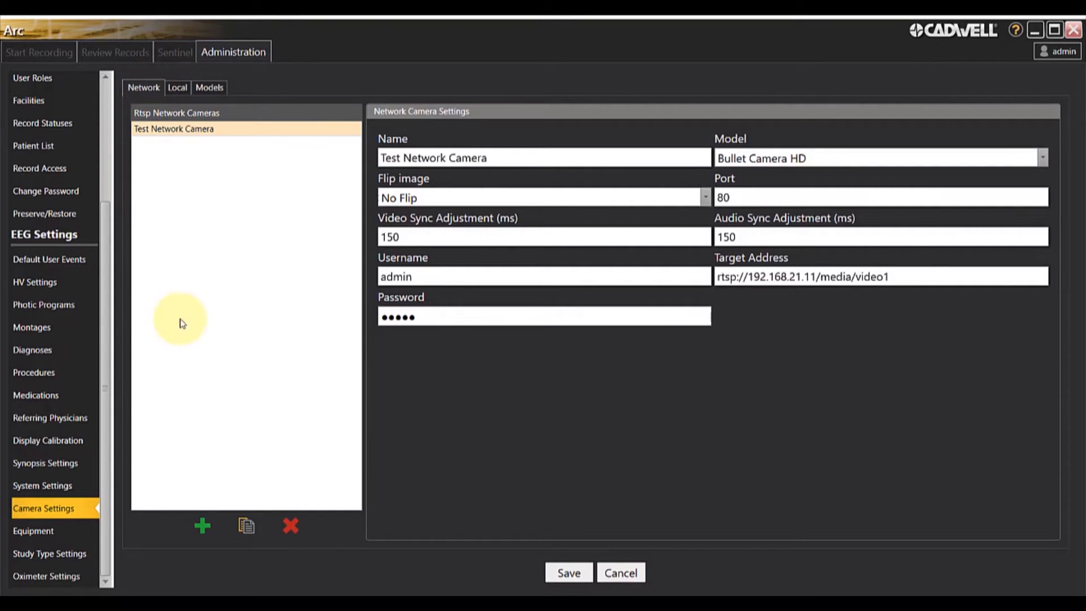
pyautogui.moveTo(202, 525)
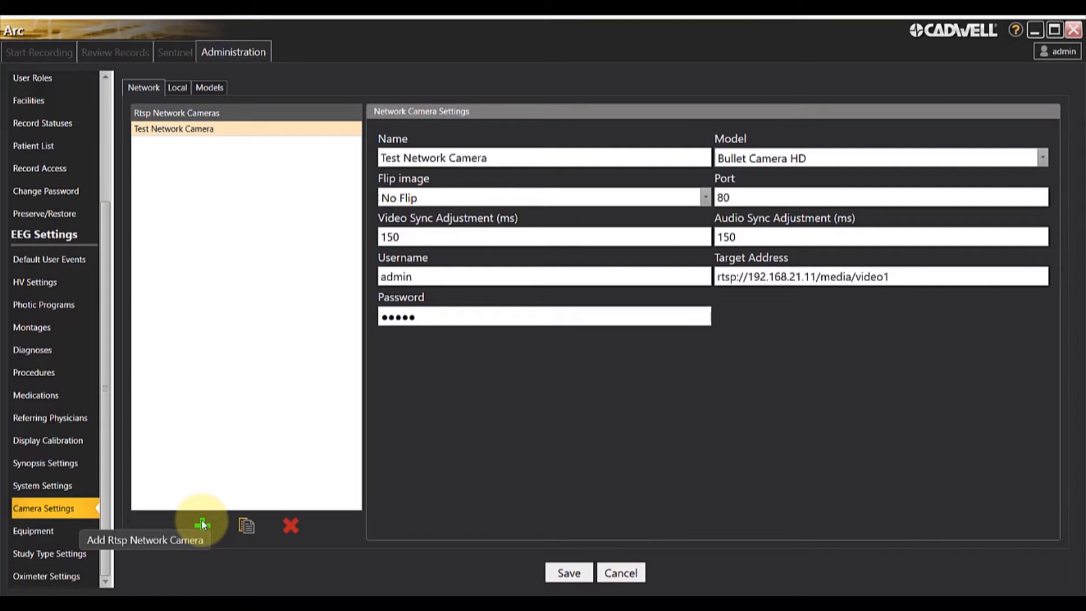
pyautogui.moveTo(216, 273)
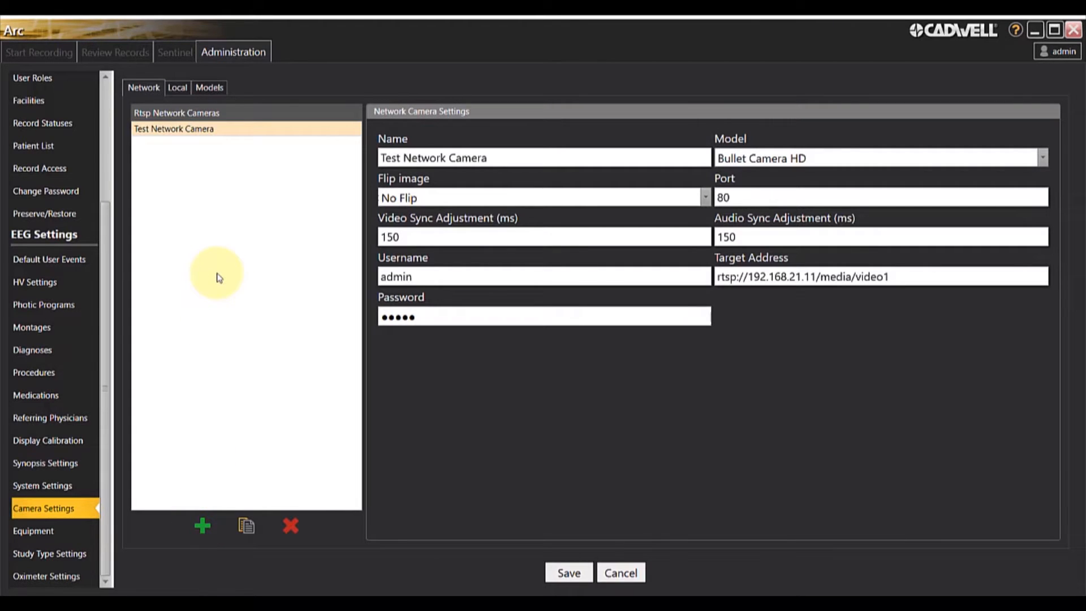
pyautogui.moveTo(1070, 317)
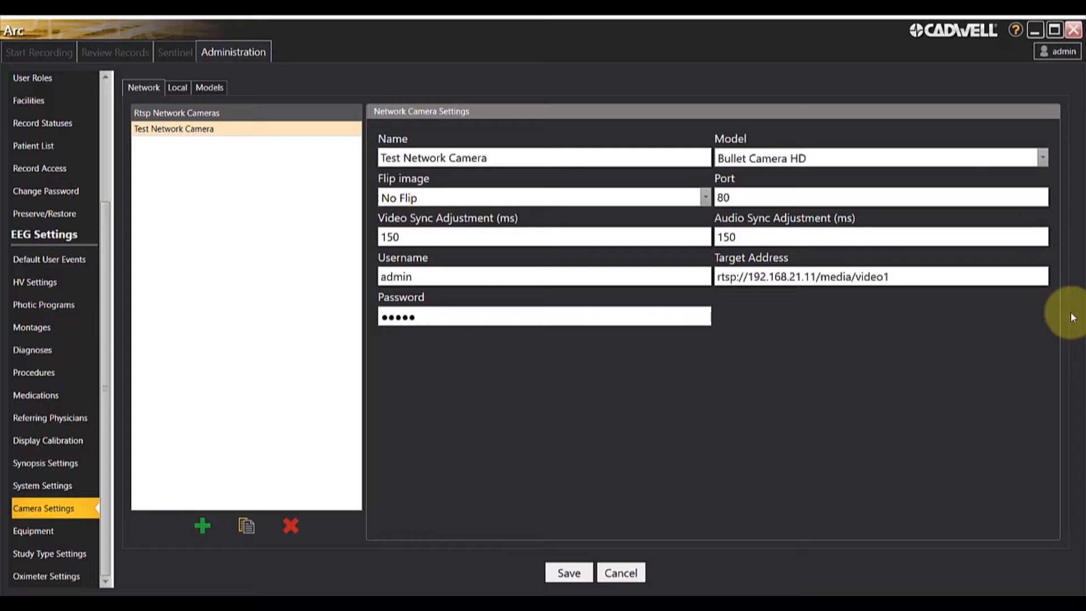
pyautogui.moveTo(366, 148)
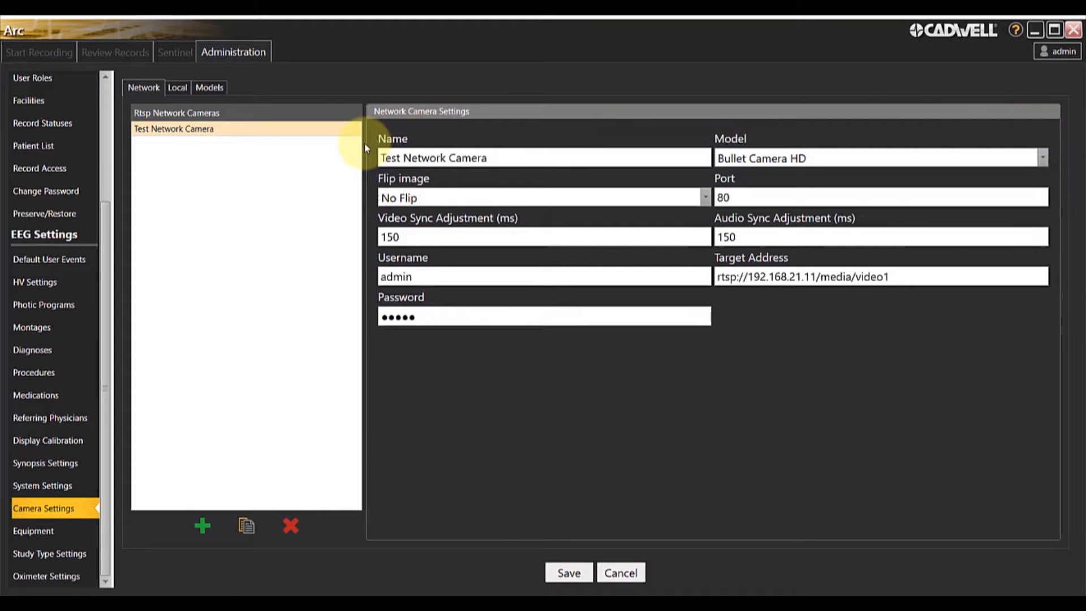
pyautogui.moveTo(795, 336)
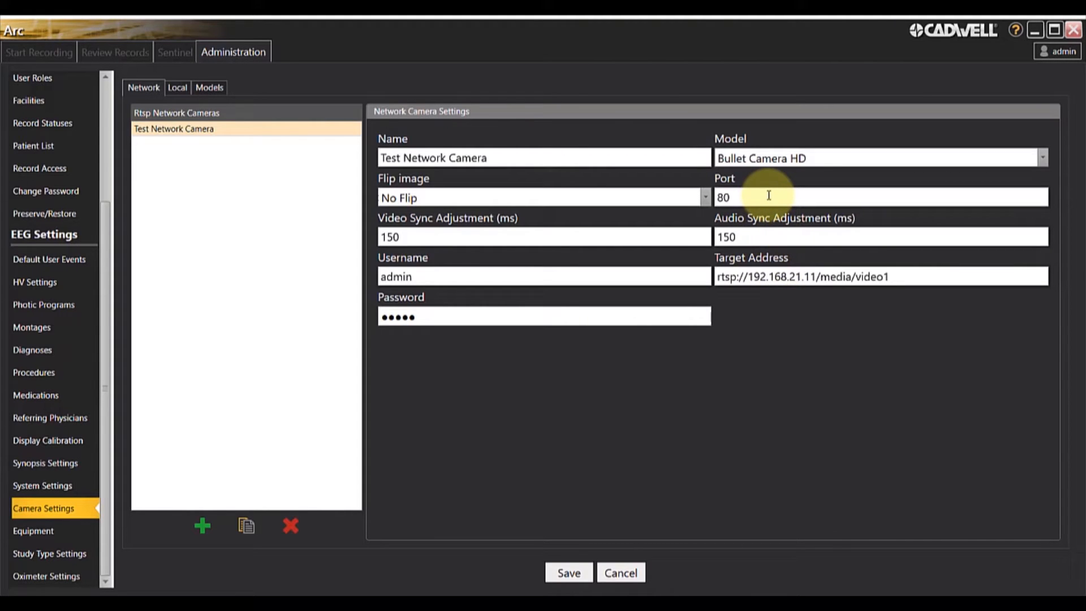
pyautogui.moveTo(592, 197)
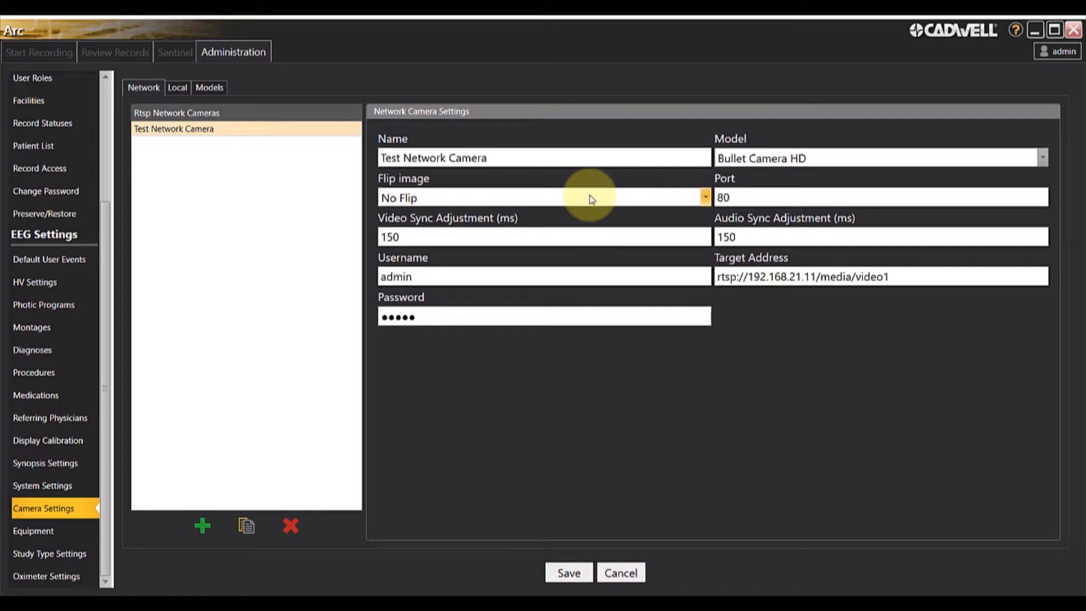
pyautogui.moveTo(566, 238)
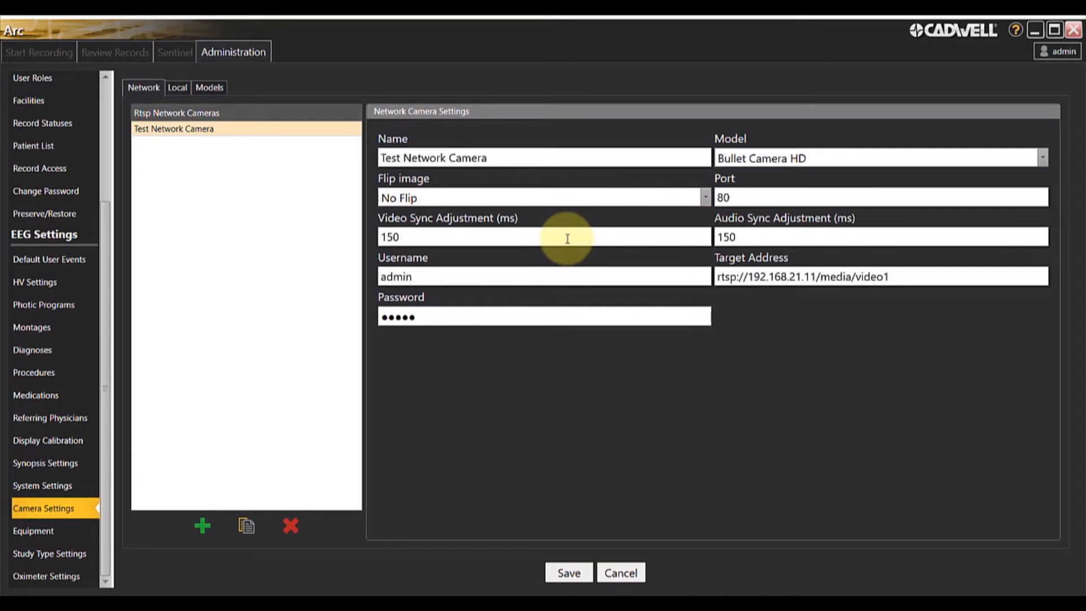
pyautogui.moveTo(537, 294)
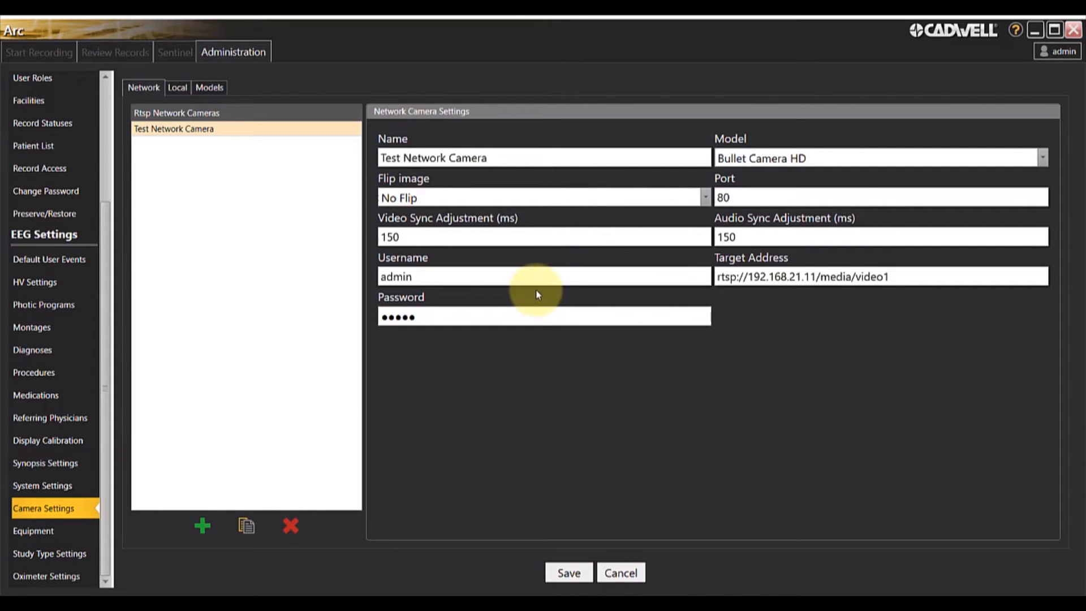
pyautogui.moveTo(530, 322)
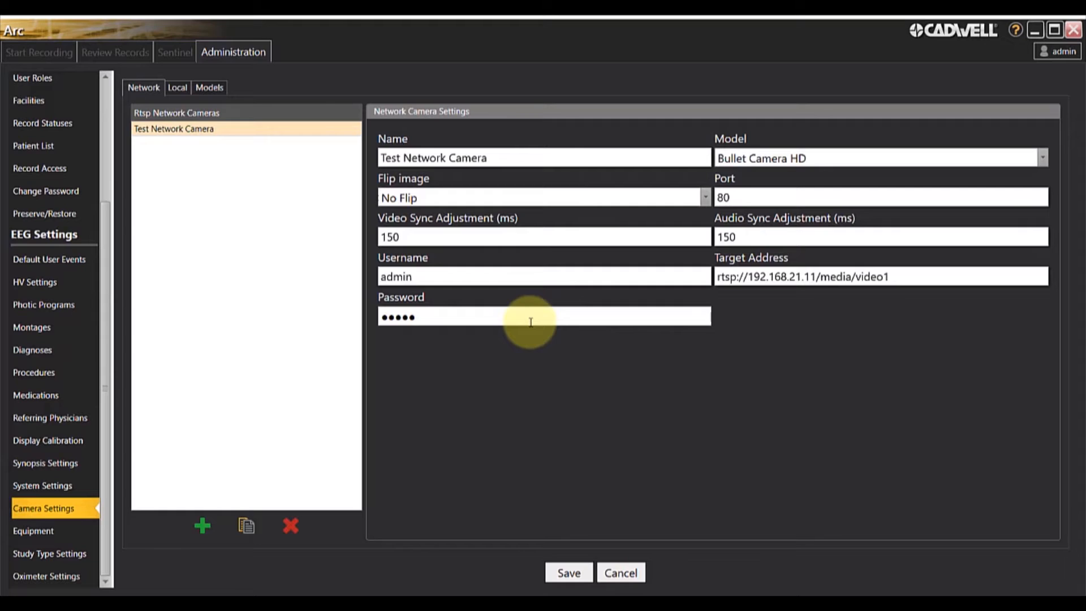
pyautogui.moveTo(484, 440)
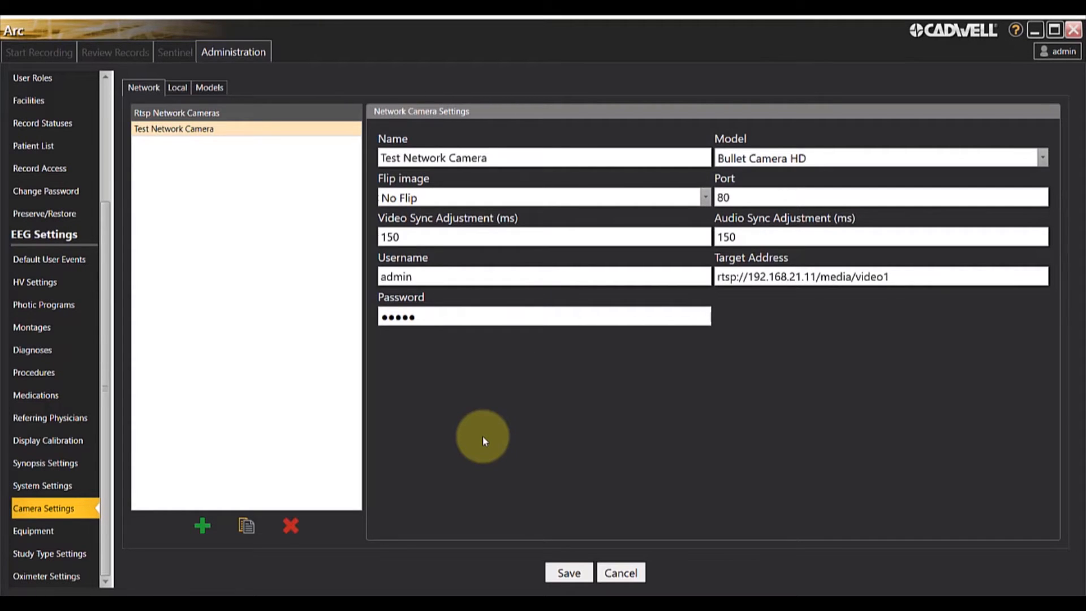
pyautogui.moveTo(177, 87)
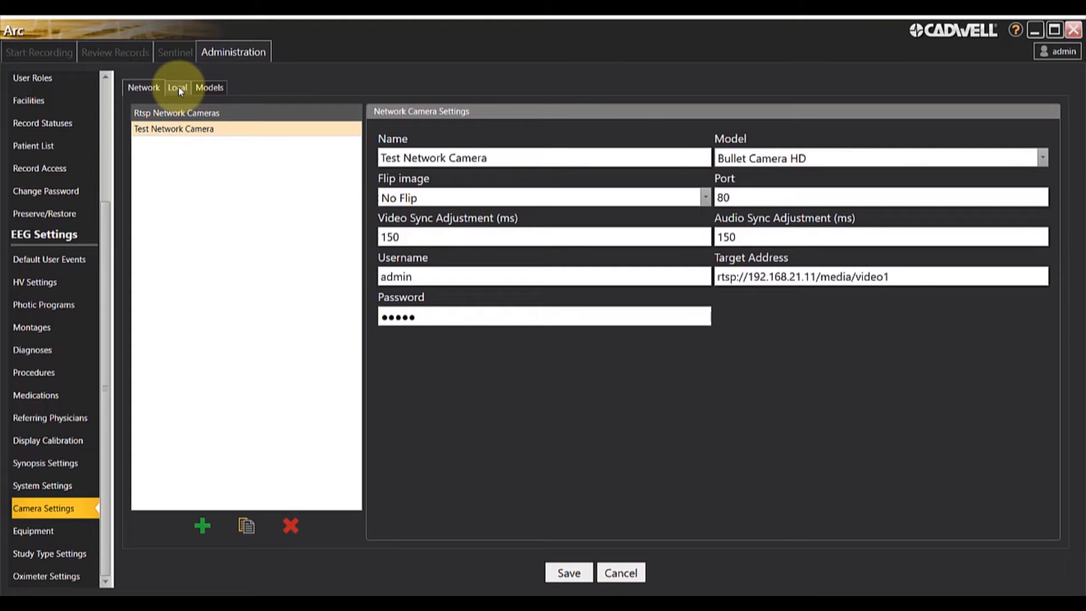
# Step: Show the Models tab with SNC-ER550's Sony PTZ type and 320×240, 640×480, 1280×720 resolutions
pyautogui.click(177, 87)
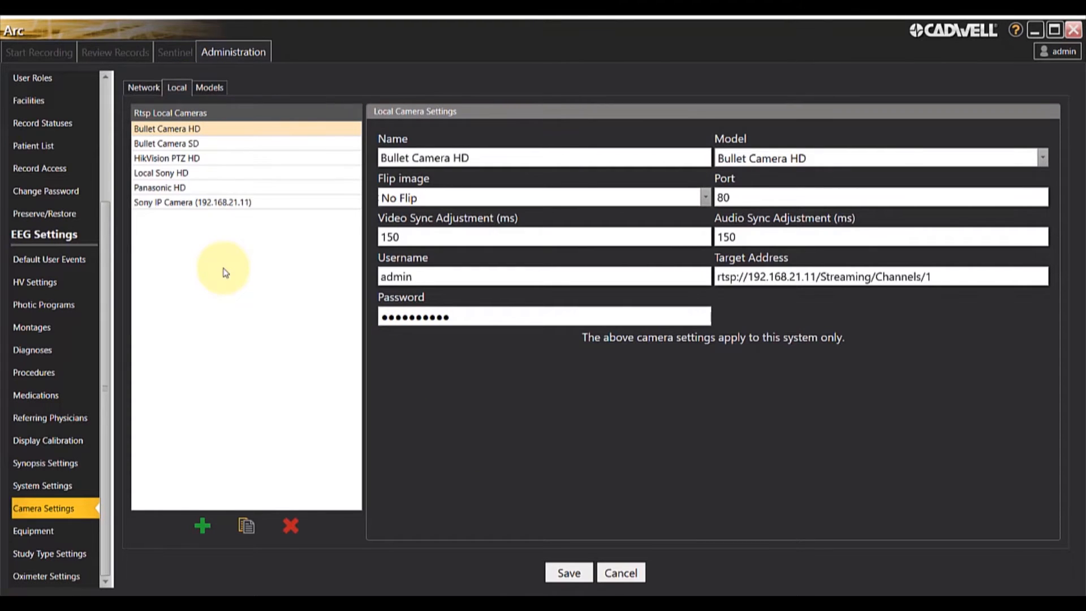
pyautogui.moveTo(554, 361)
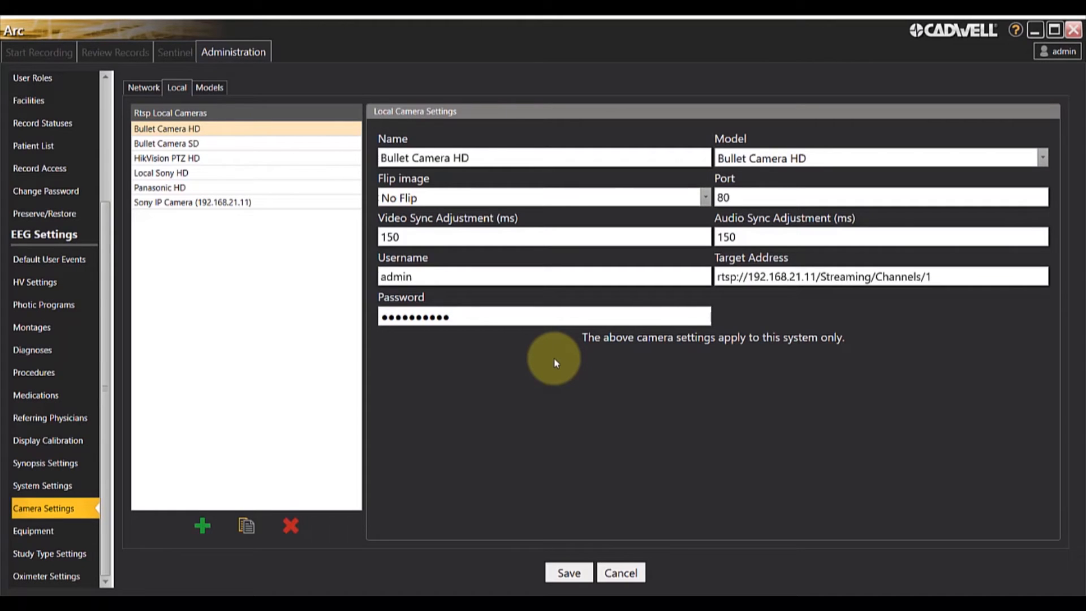
pyautogui.moveTo(812, 185)
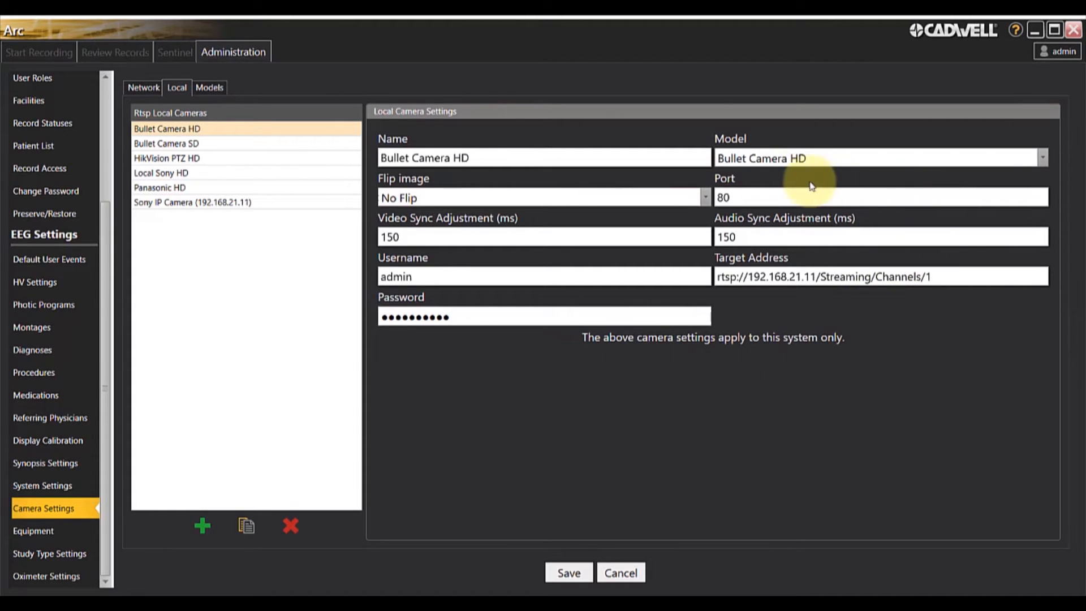
pyautogui.moveTo(367, 289)
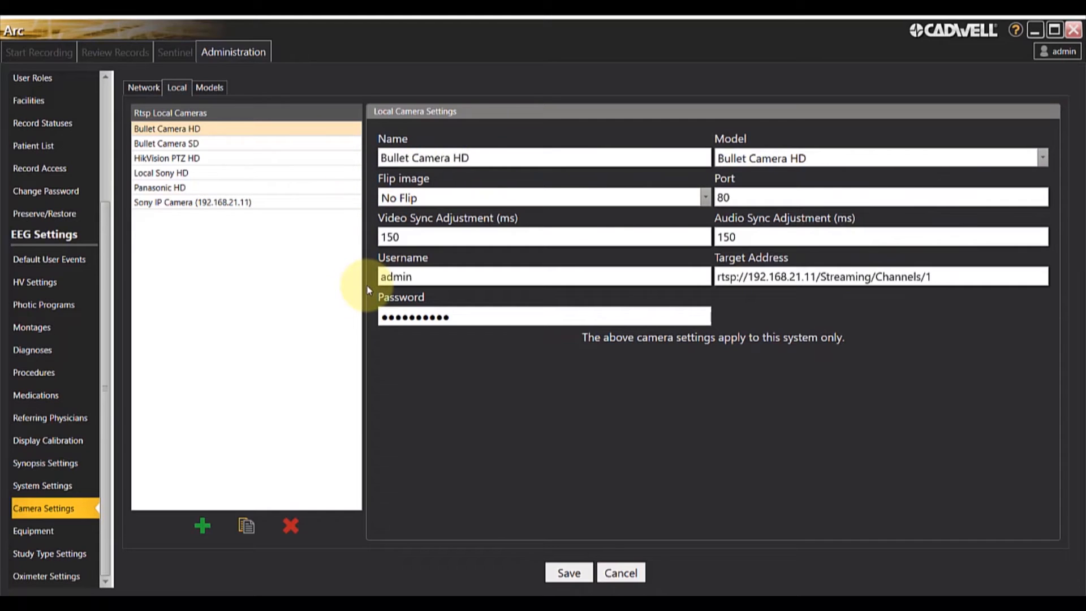
pyautogui.moveTo(209, 88)
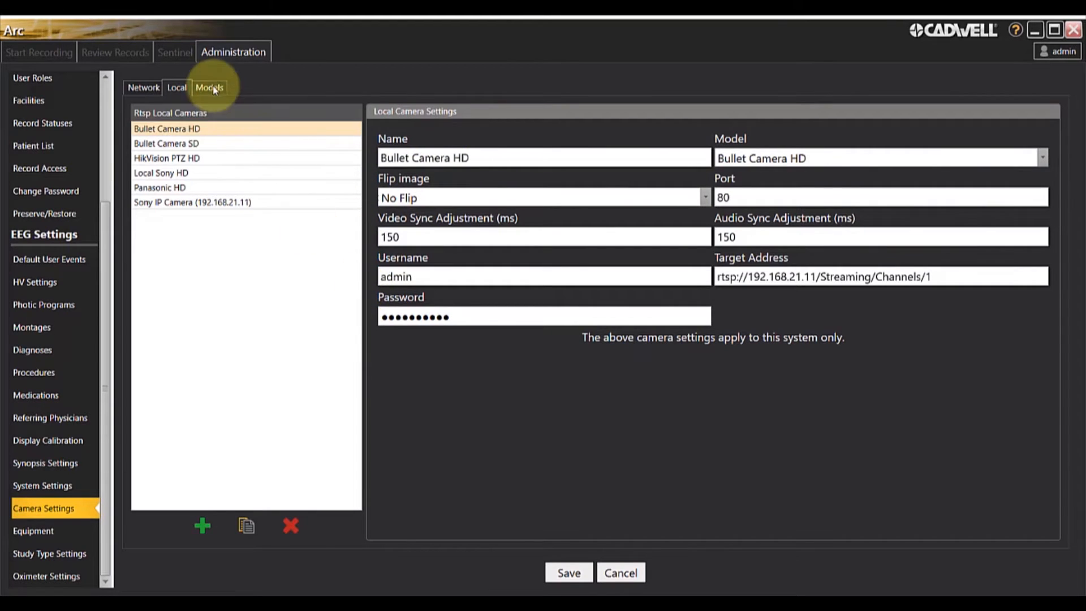
pyautogui.click(209, 87)
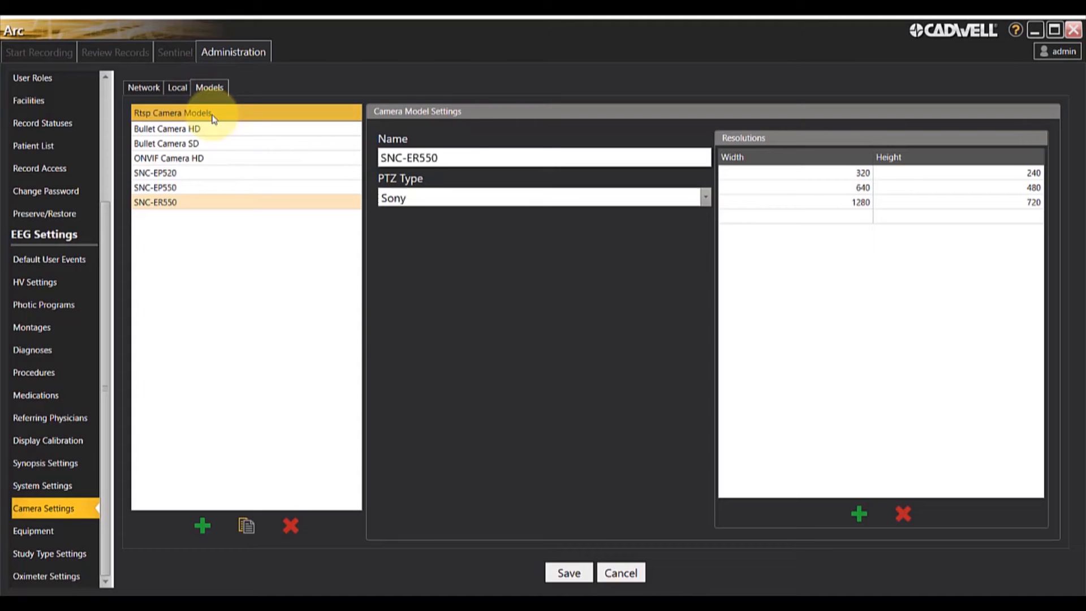
pyautogui.moveTo(215, 163)
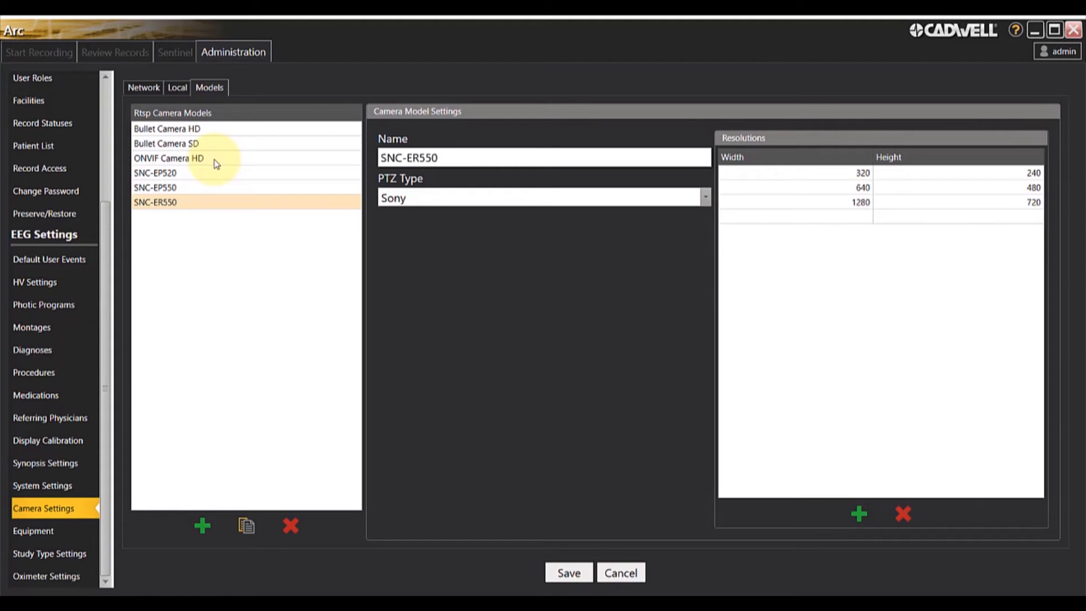
pyautogui.moveTo(211, 450)
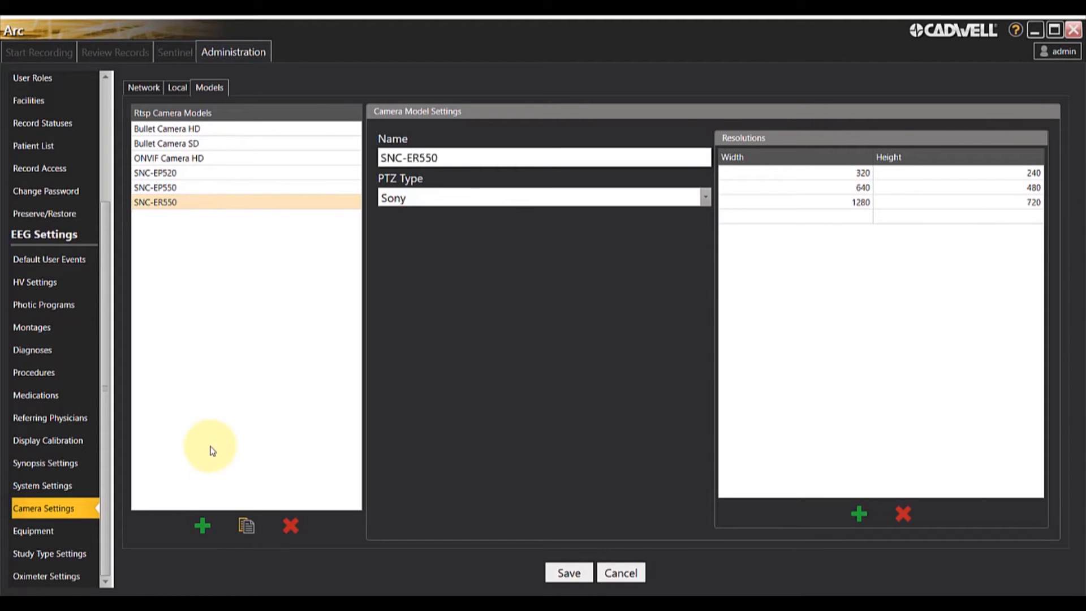
pyautogui.moveTo(450, 185)
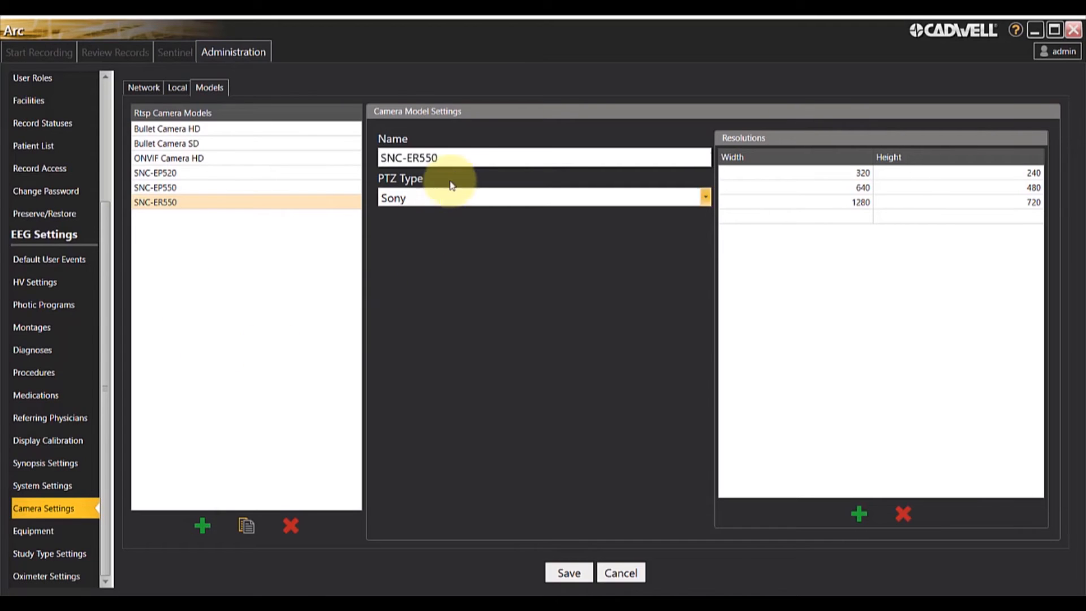
pyautogui.moveTo(471, 198)
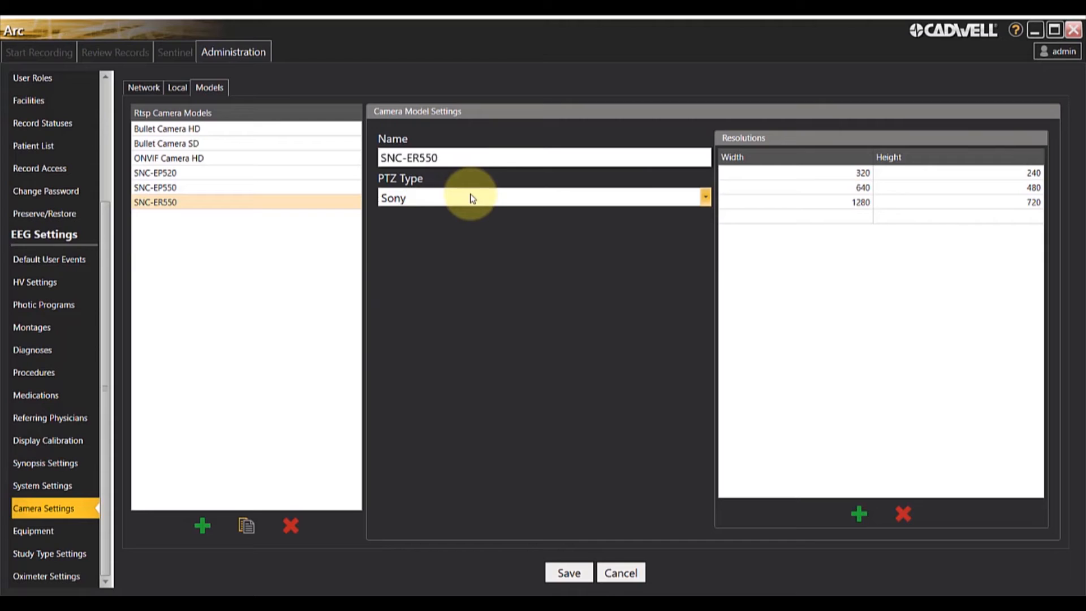
pyautogui.moveTo(765, 179)
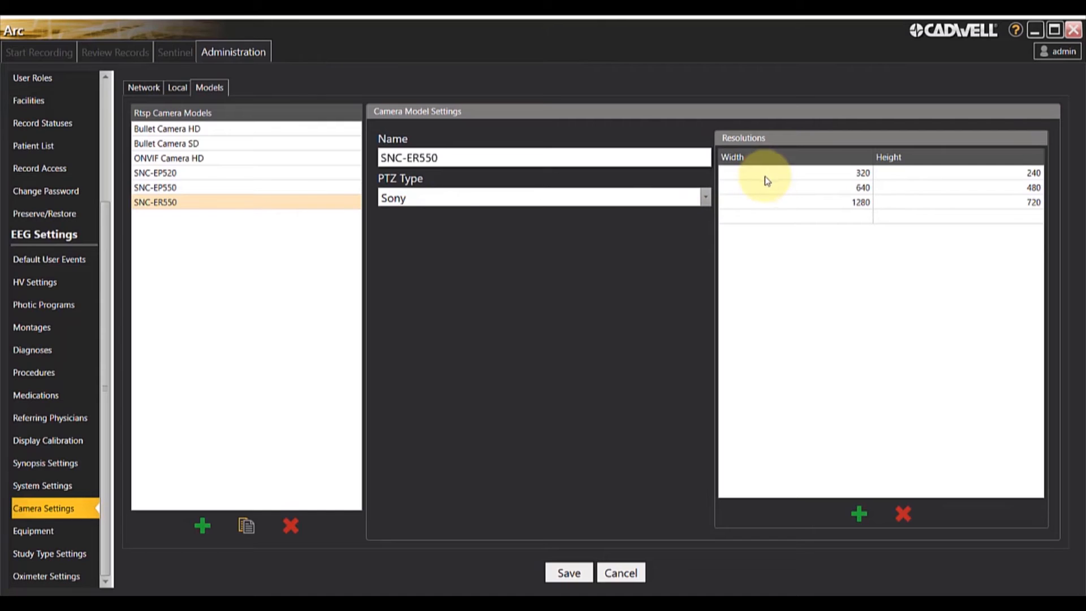
pyautogui.moveTo(784, 214)
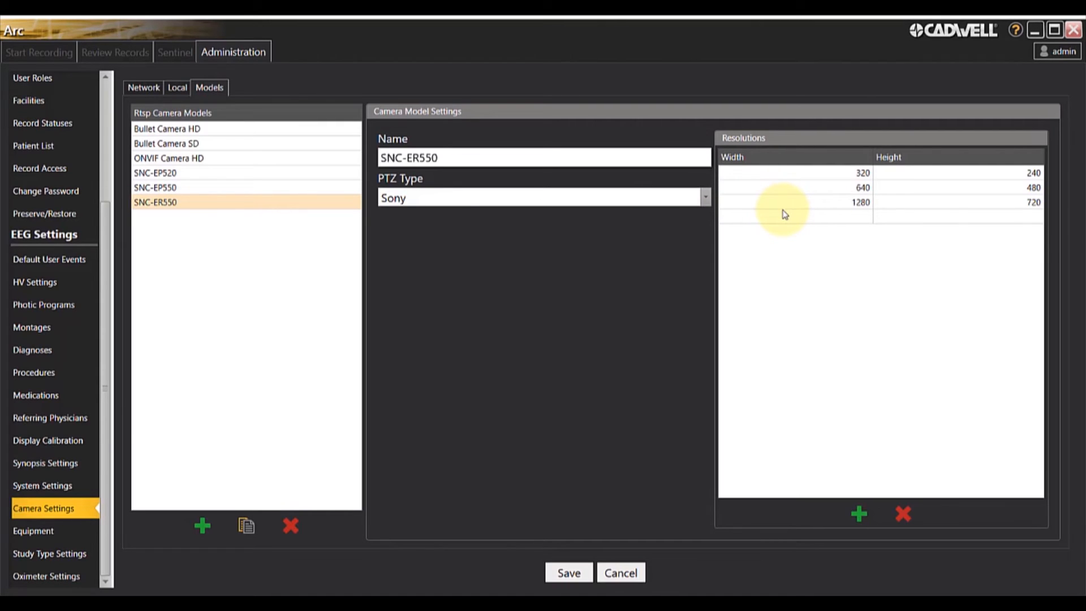
pyautogui.moveTo(781, 362)
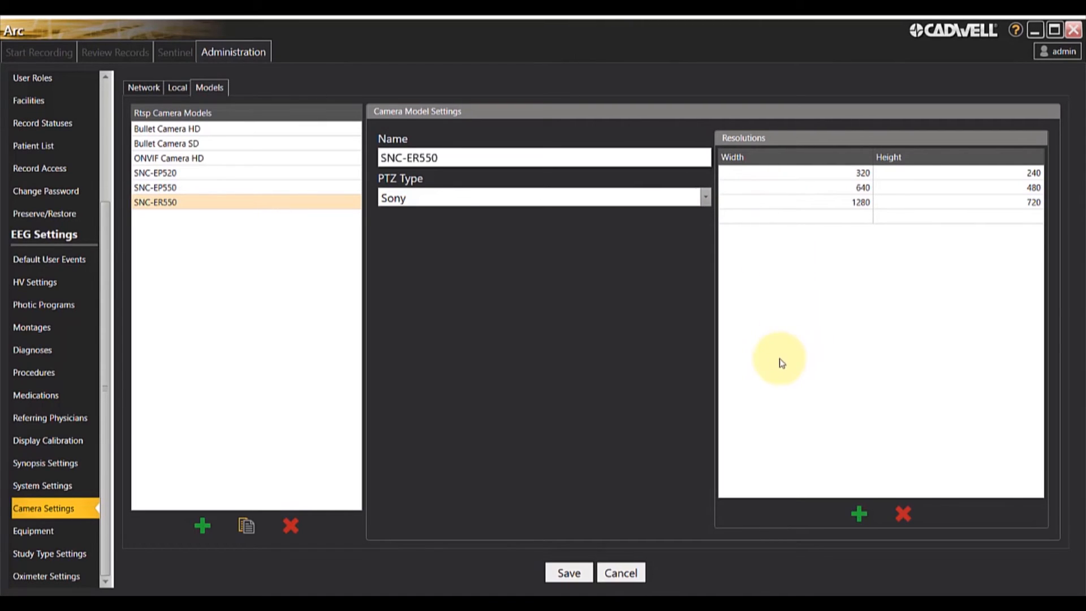
pyautogui.moveTo(795, 369)
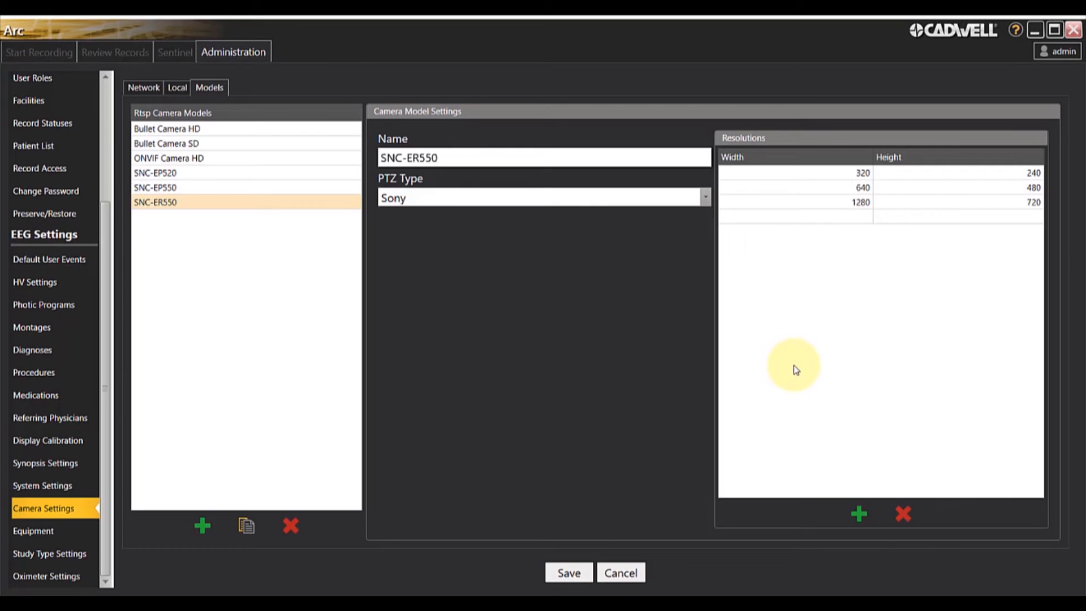
pyautogui.moveTo(858, 514)
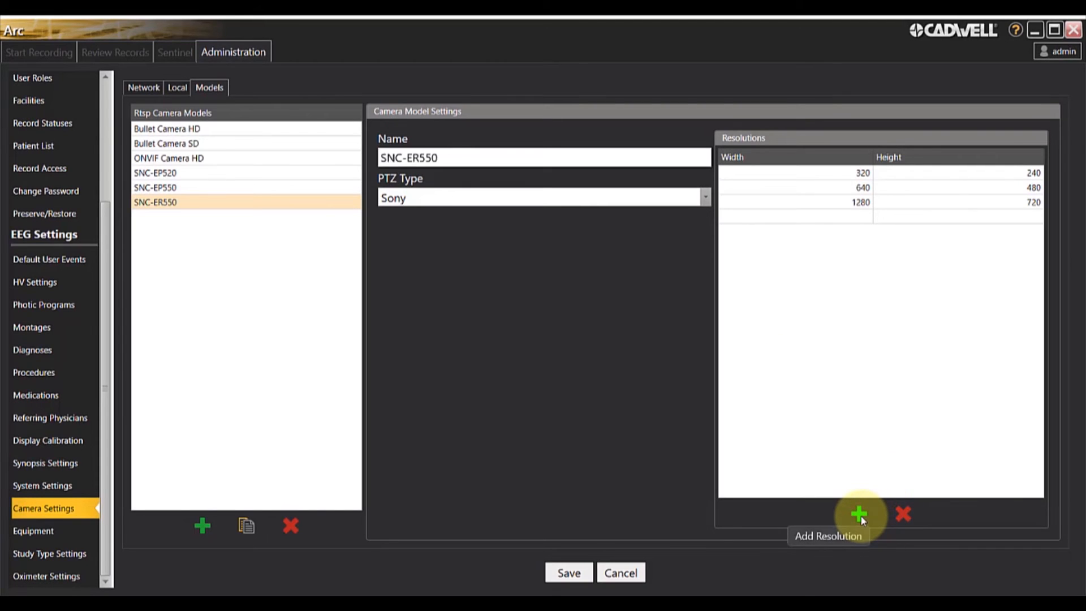
pyautogui.moveTo(887, 520)
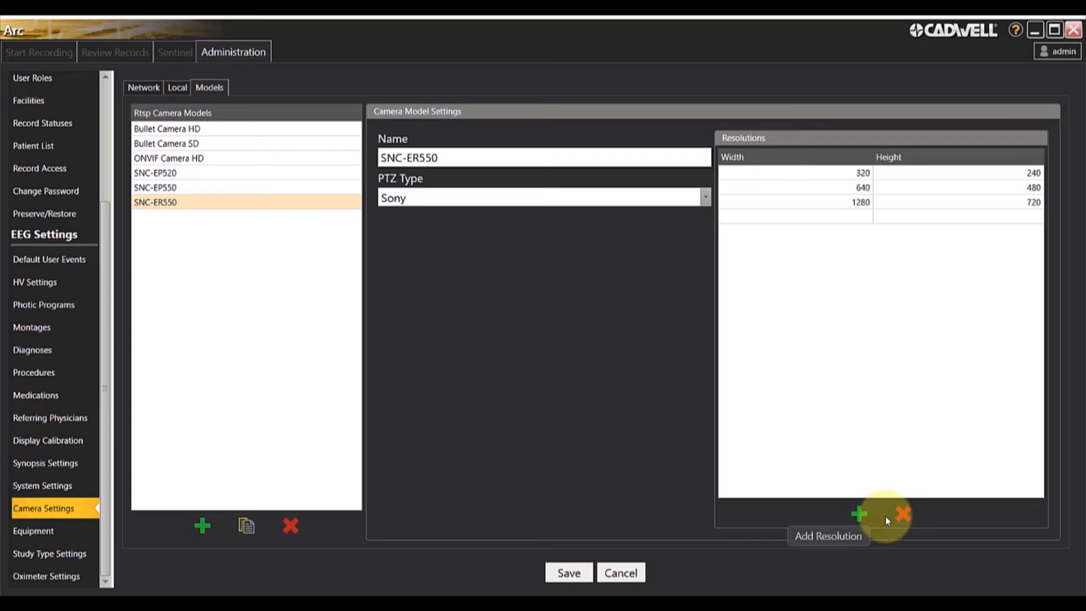
pyautogui.moveTo(904, 516)
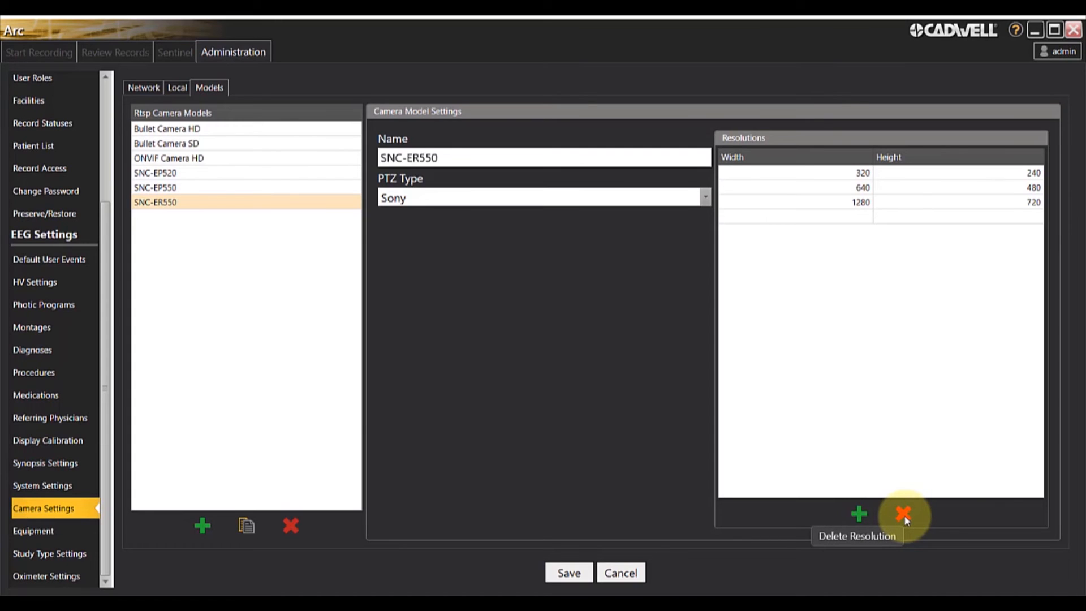
pyautogui.moveTo(933, 357)
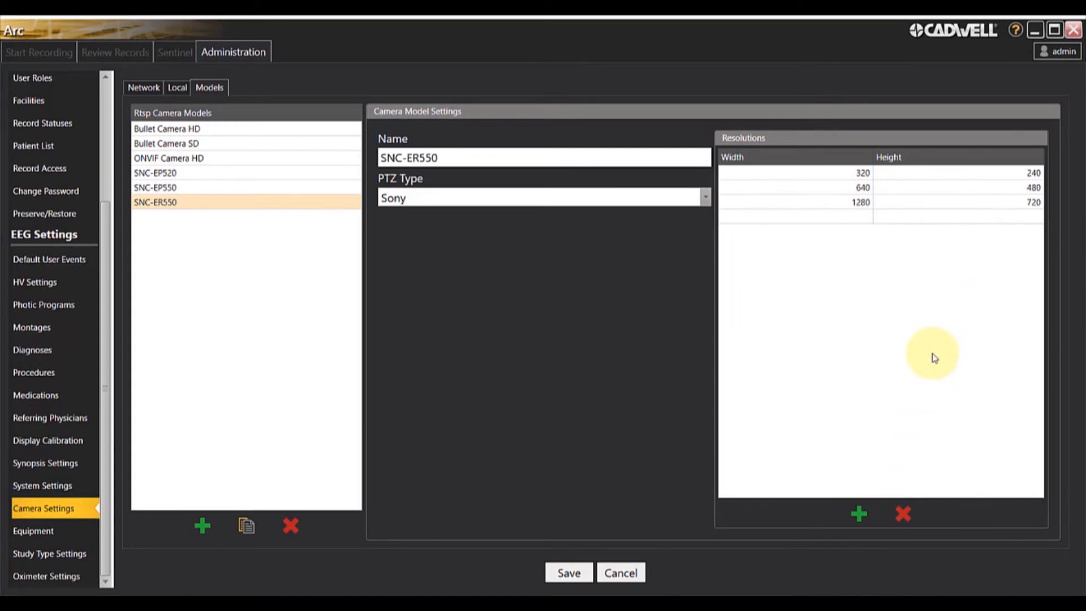
pyautogui.moveTo(904, 515)
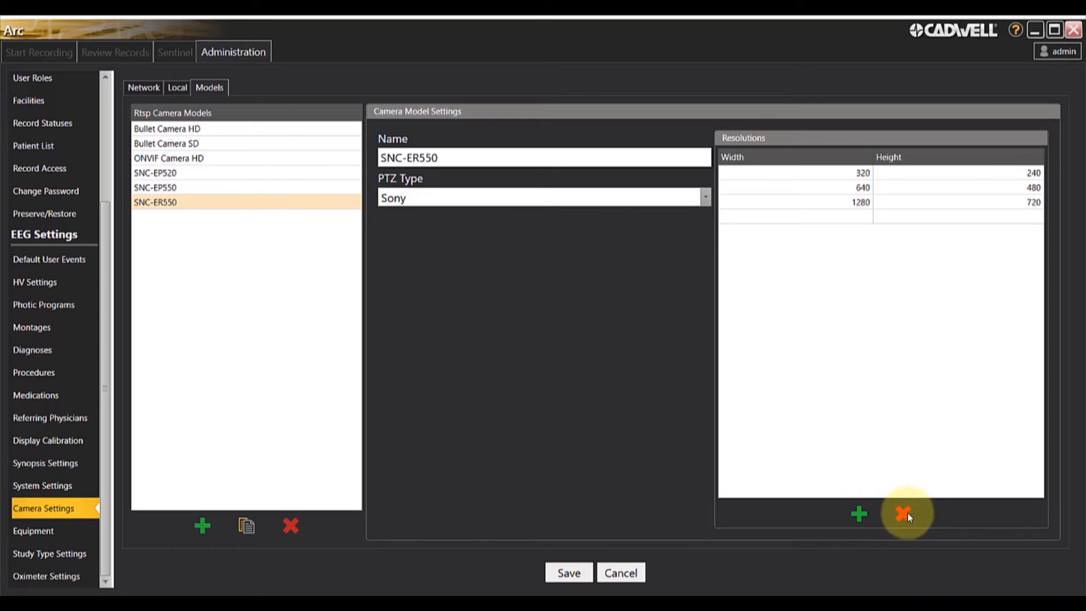
pyautogui.moveTo(802, 460)
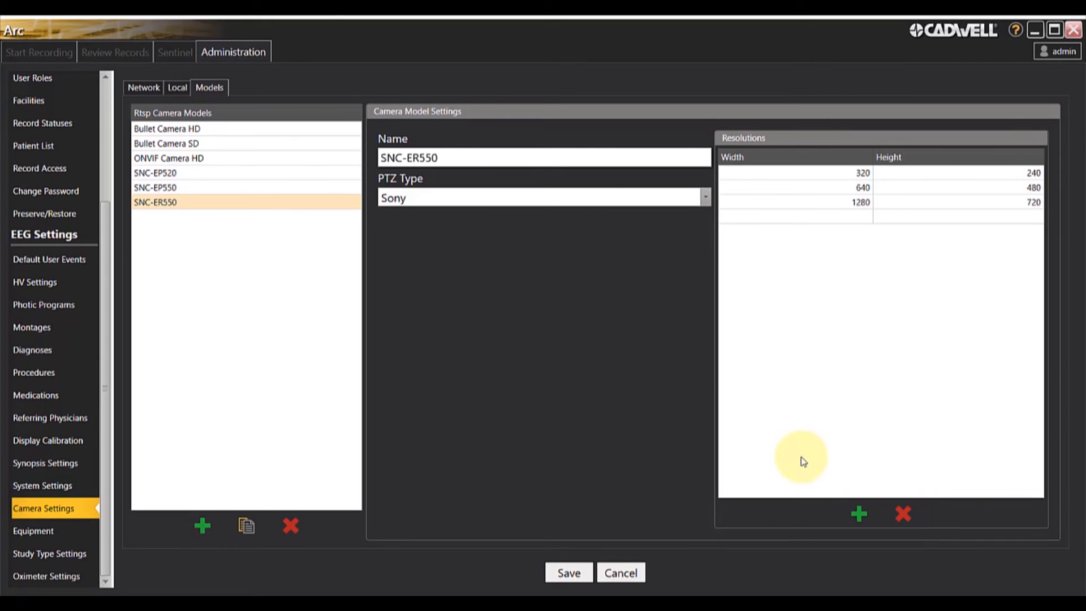
pyautogui.moveTo(794, 437)
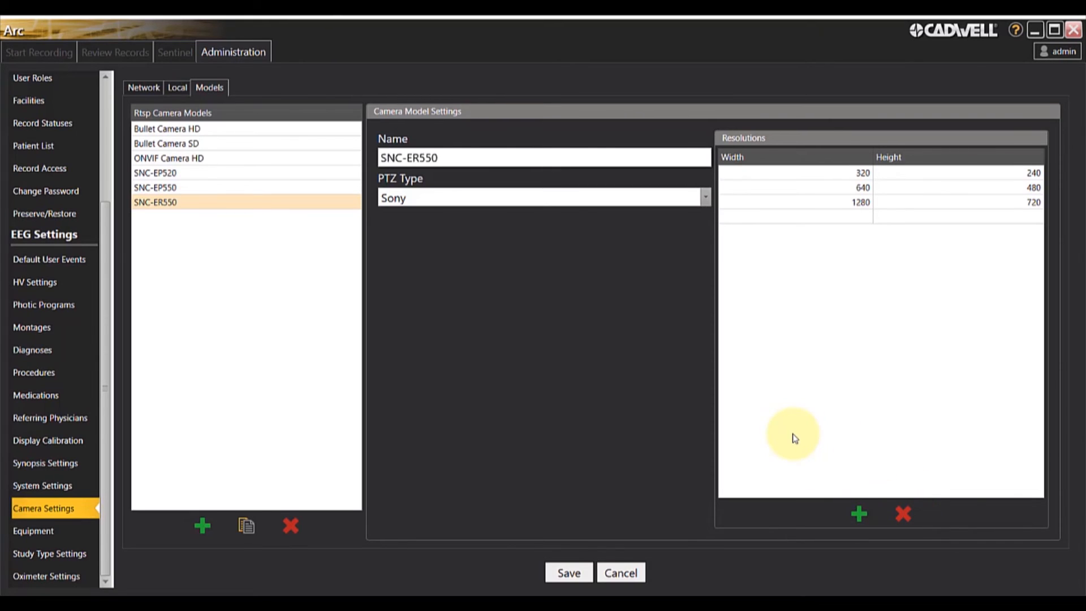